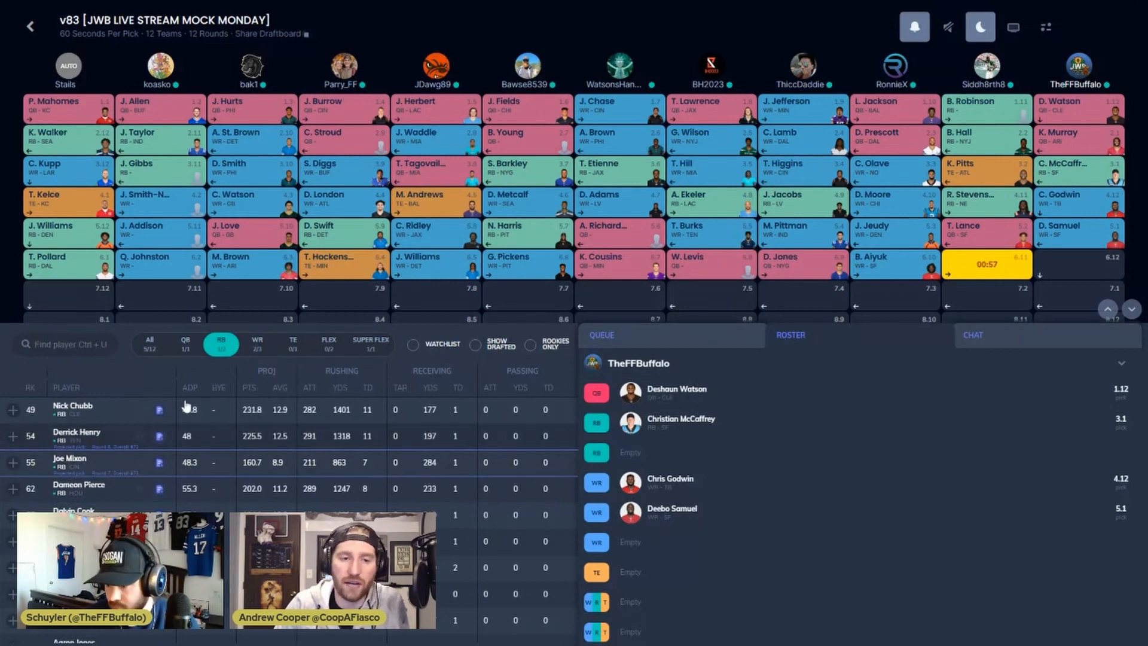
{"action": "left_click", "coordinate": [256, 344]}
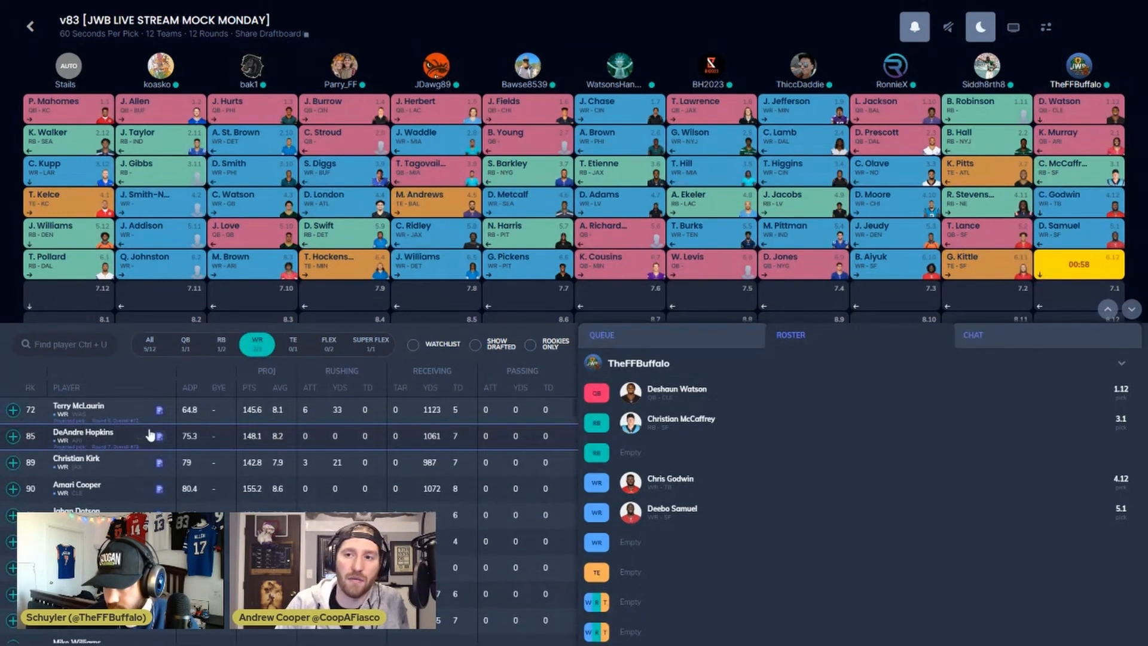
{"action": "left_click", "coordinate": [186, 345]}
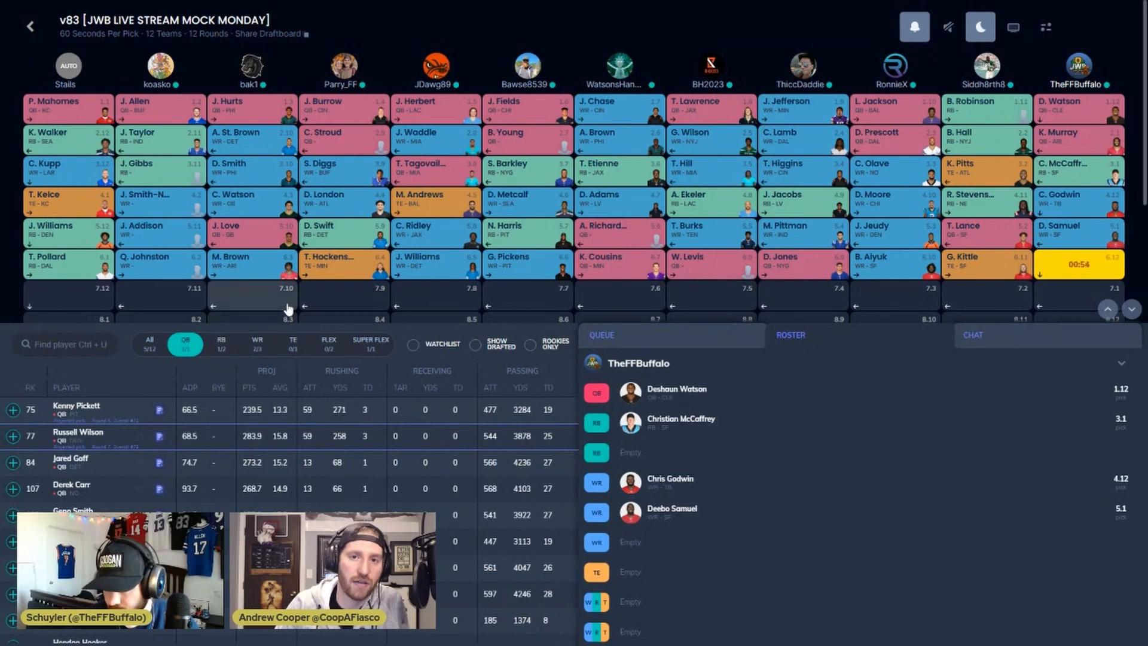
{"action": "mouse_move", "coordinate": [254, 419]}
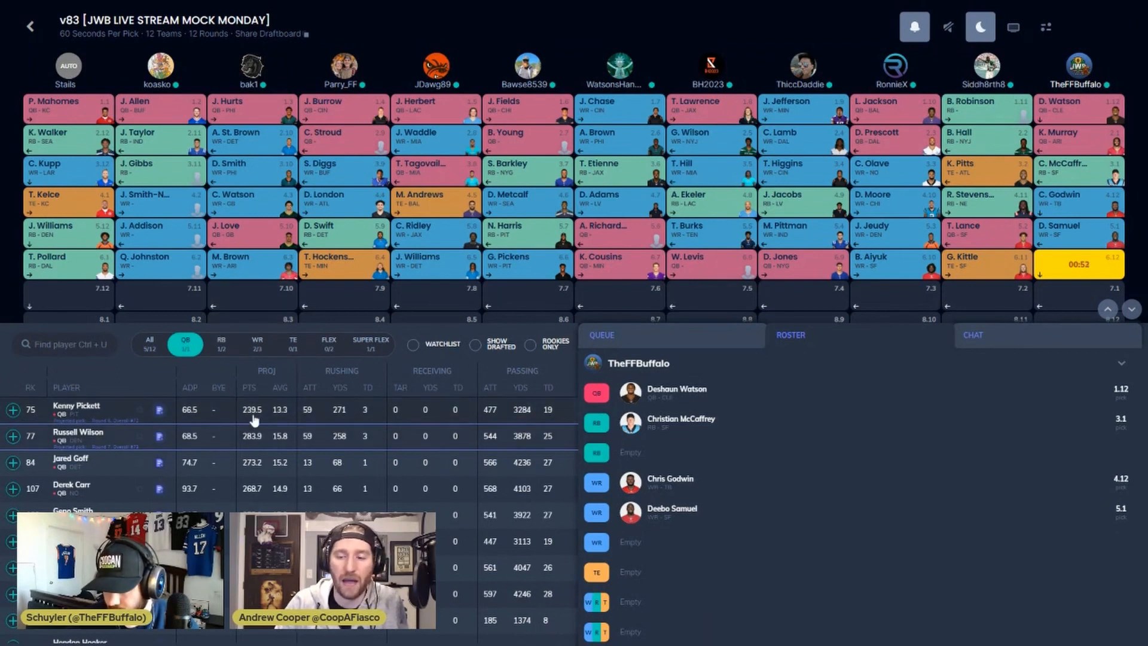
{"action": "scroll", "scroll_direction": "down", "scroll_amount": 3}
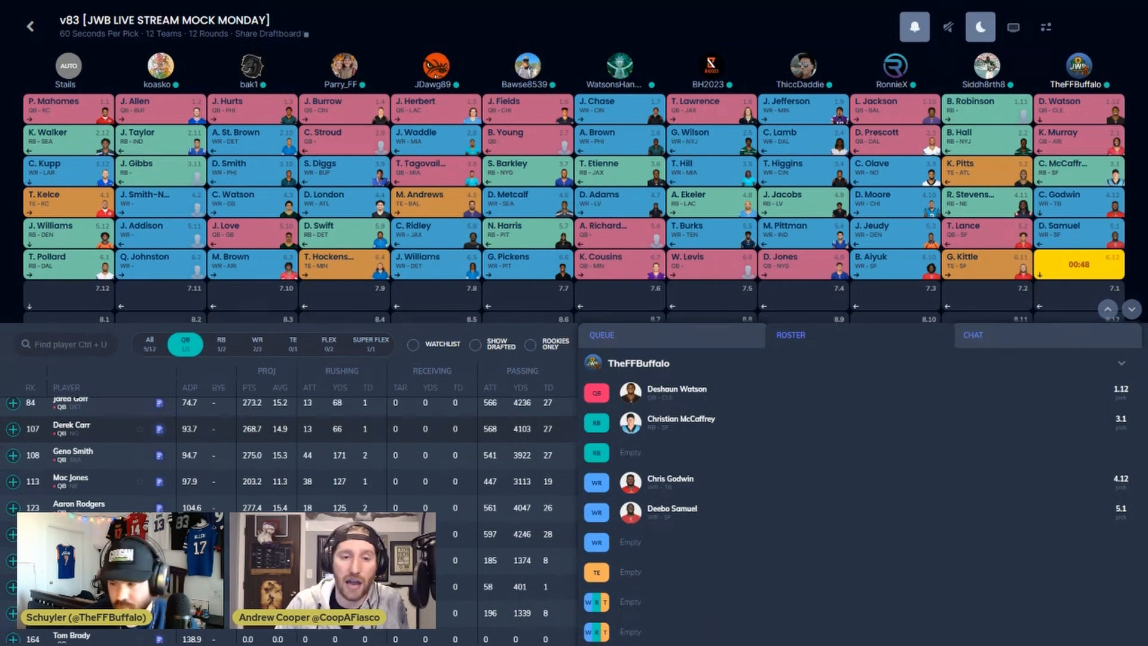
{"action": "scroll", "scroll_direction": "up", "scroll_amount": 3}
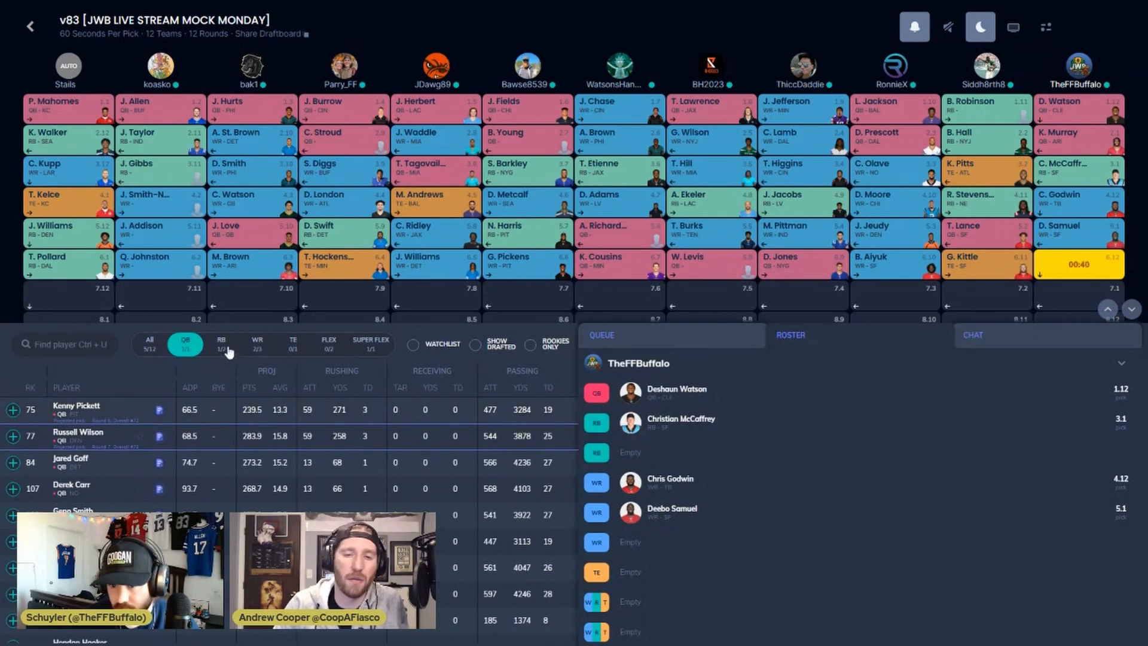
{"action": "left_click", "coordinate": [221, 344]}
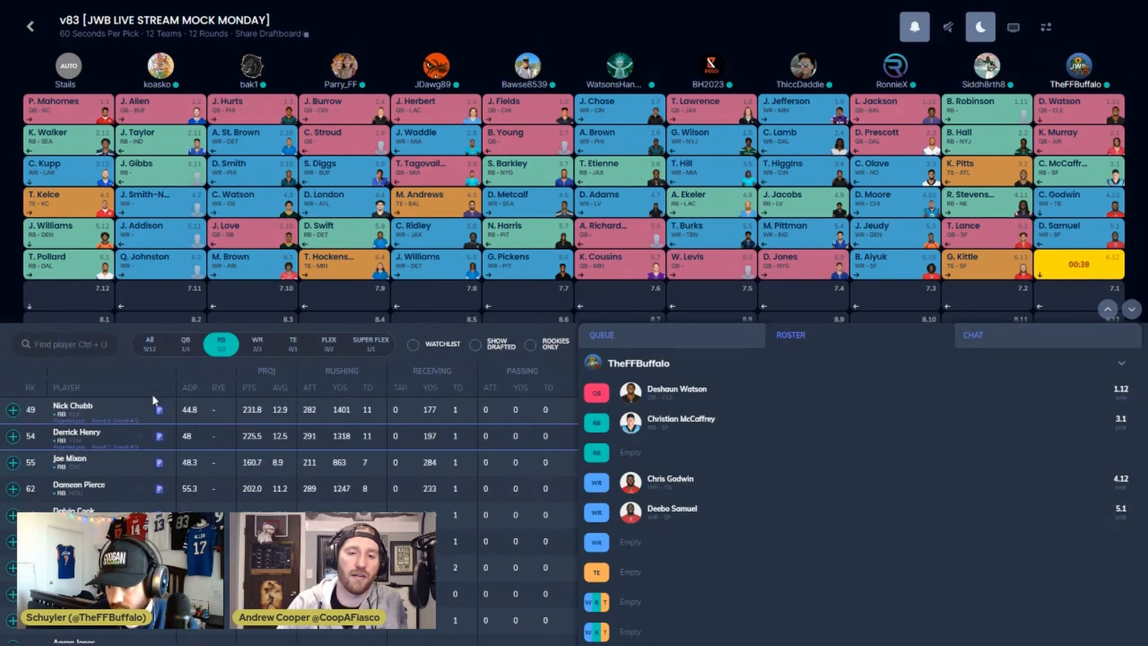